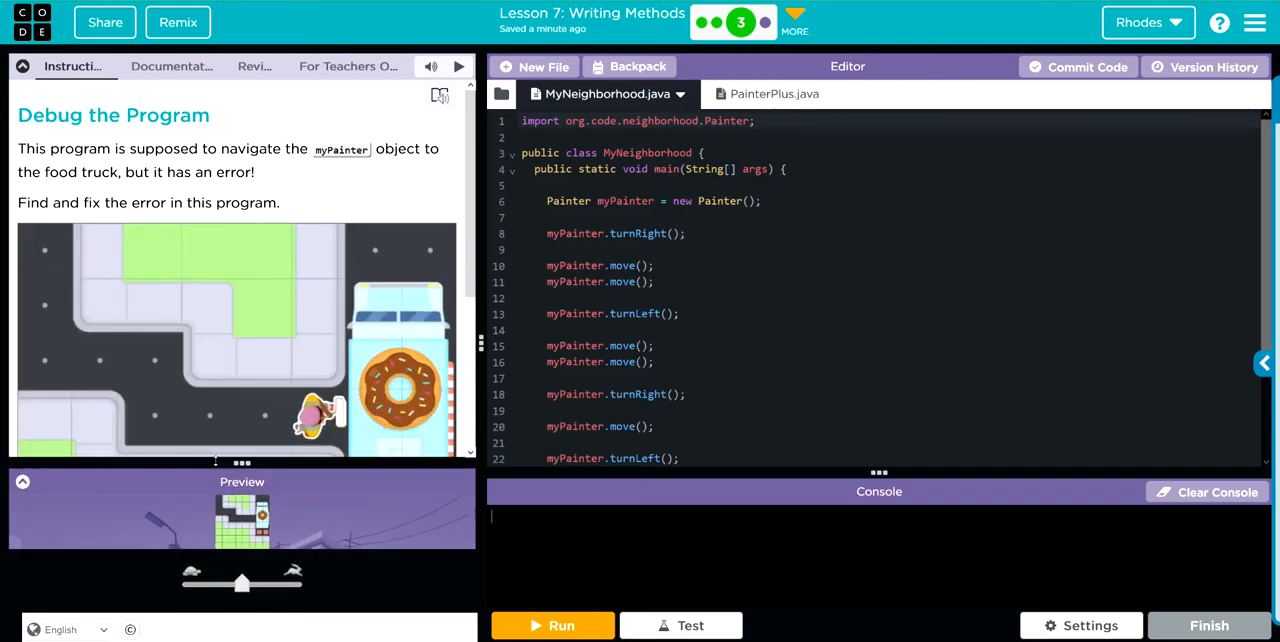
Enlarge the Preview and review PainterPlus.java, where turnRight calls turnLeft three times
{"action": "left_click", "coordinate": [552, 625]}
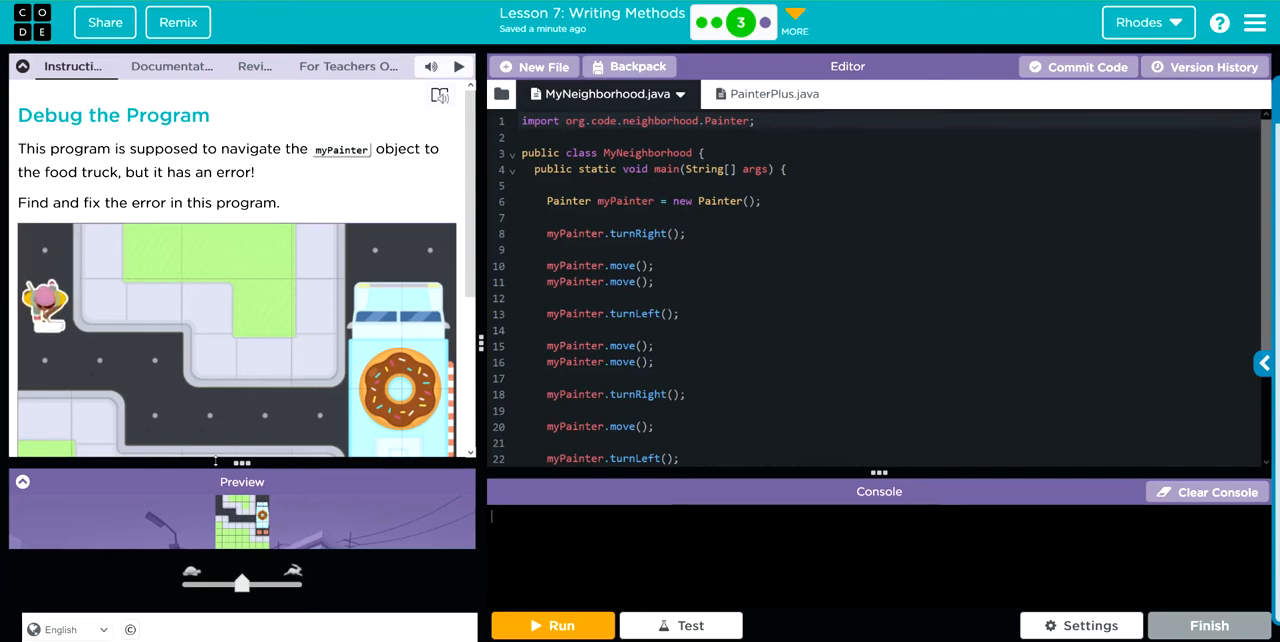
{"action": "left_click", "coordinate": [552, 625]}
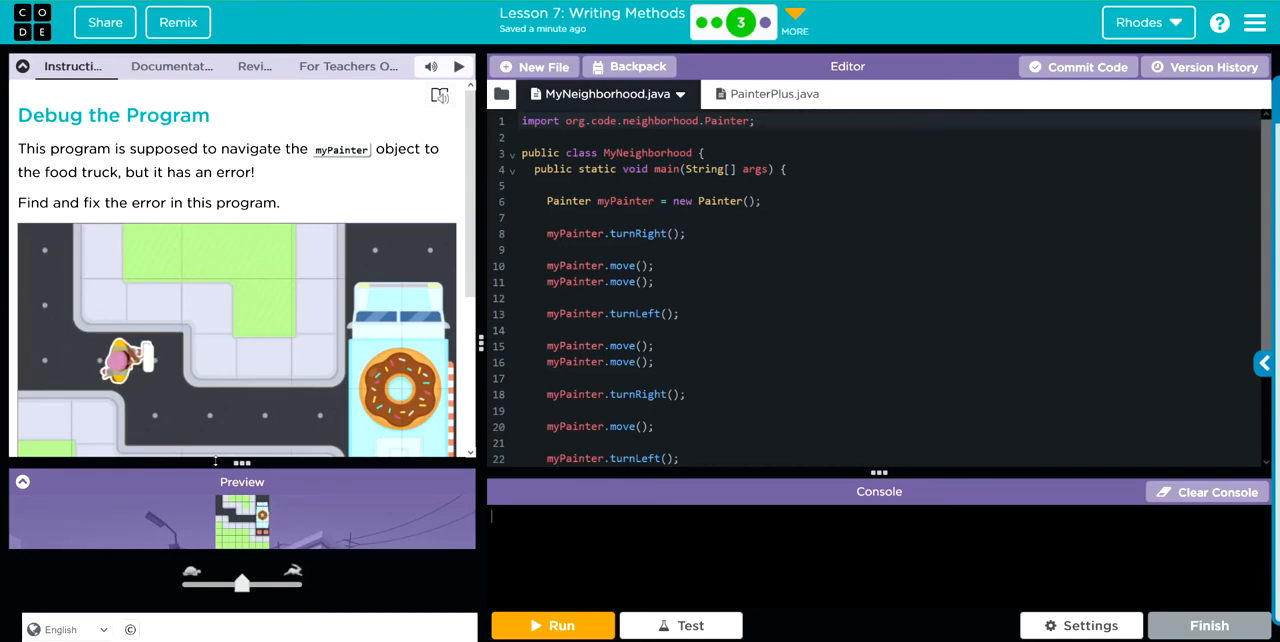
{"action": "left_click", "coordinate": [552, 625]}
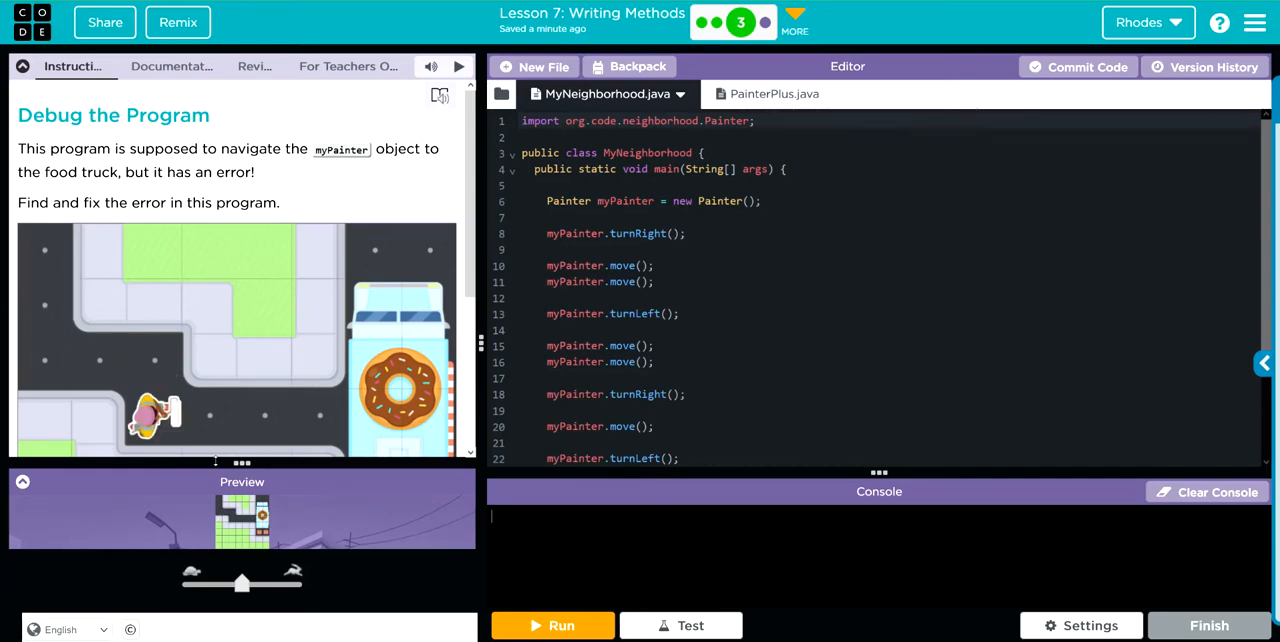
{"action": "left_click", "coordinate": [553, 625]}
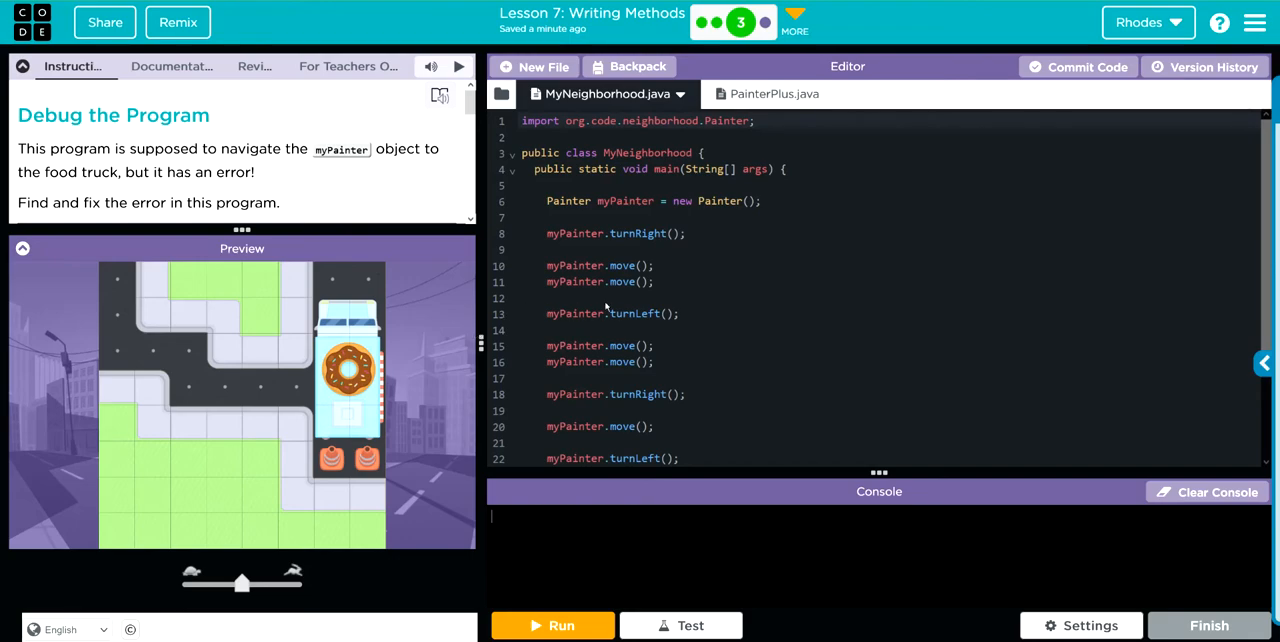
{"action": "mouse_move", "coordinate": [638, 350]}
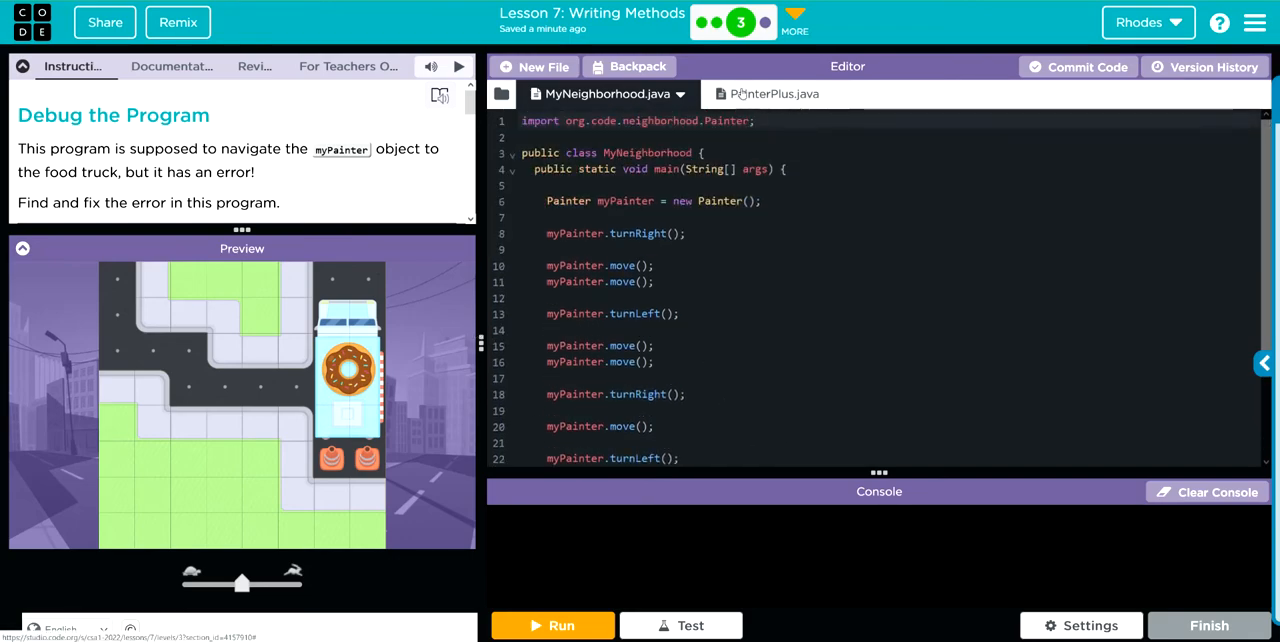
{"action": "left_click", "coordinate": [770, 93]}
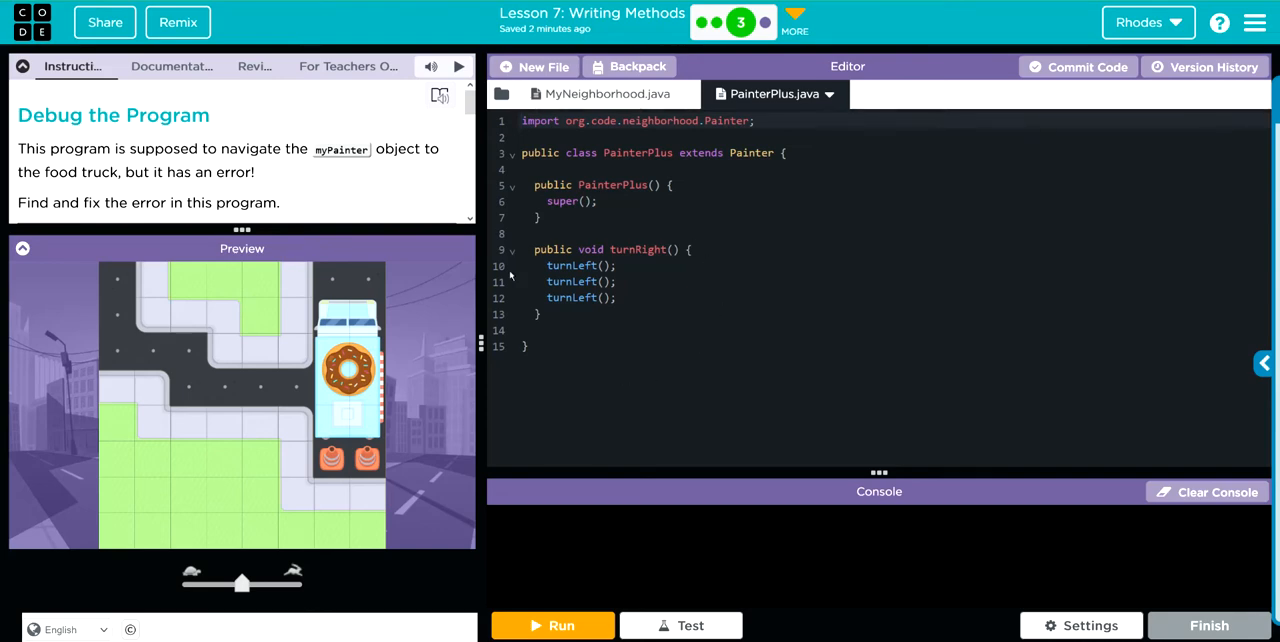
{"action": "mouse_move", "coordinate": [631, 244]}
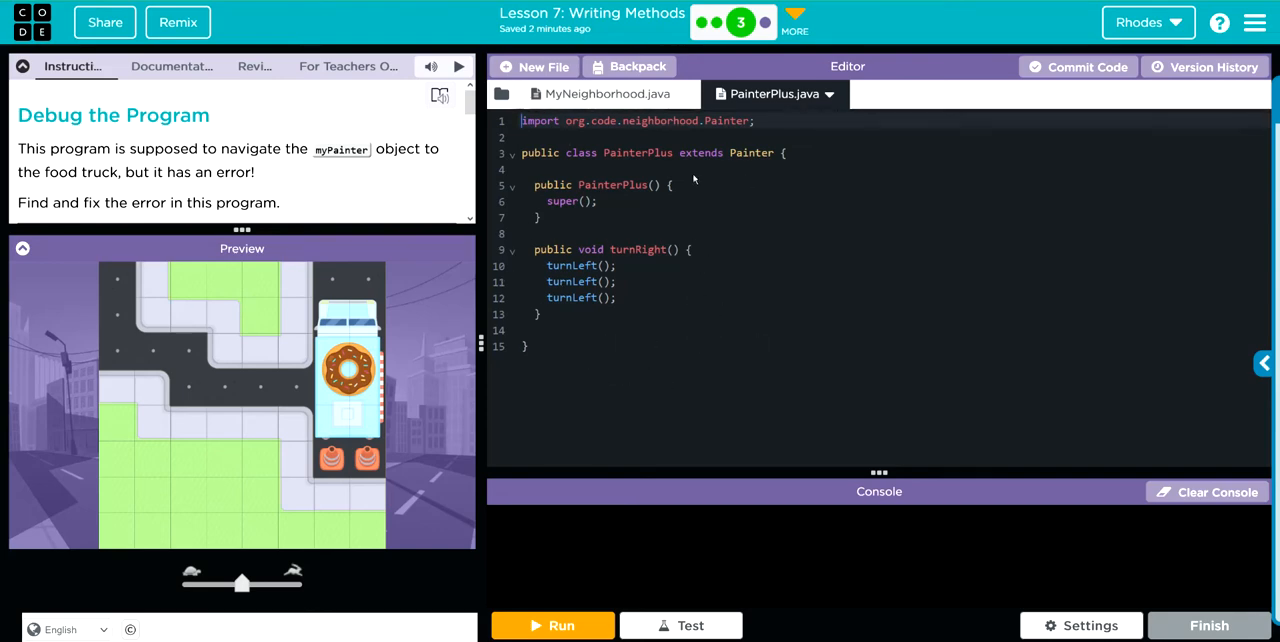
{"action": "left_click", "coordinate": [595, 93]}
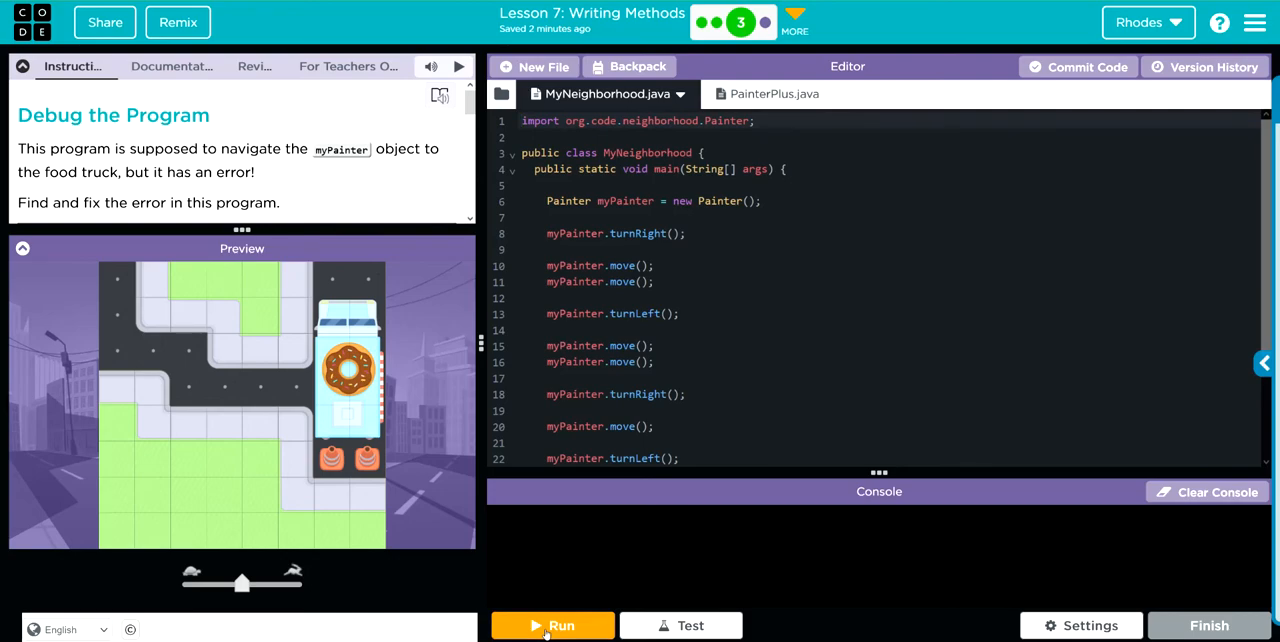
Run MyNeighborhood.java and read the turnRight cannot-find-symbol errors on lines 8 and 18
{"action": "left_click", "coordinate": [552, 625]}
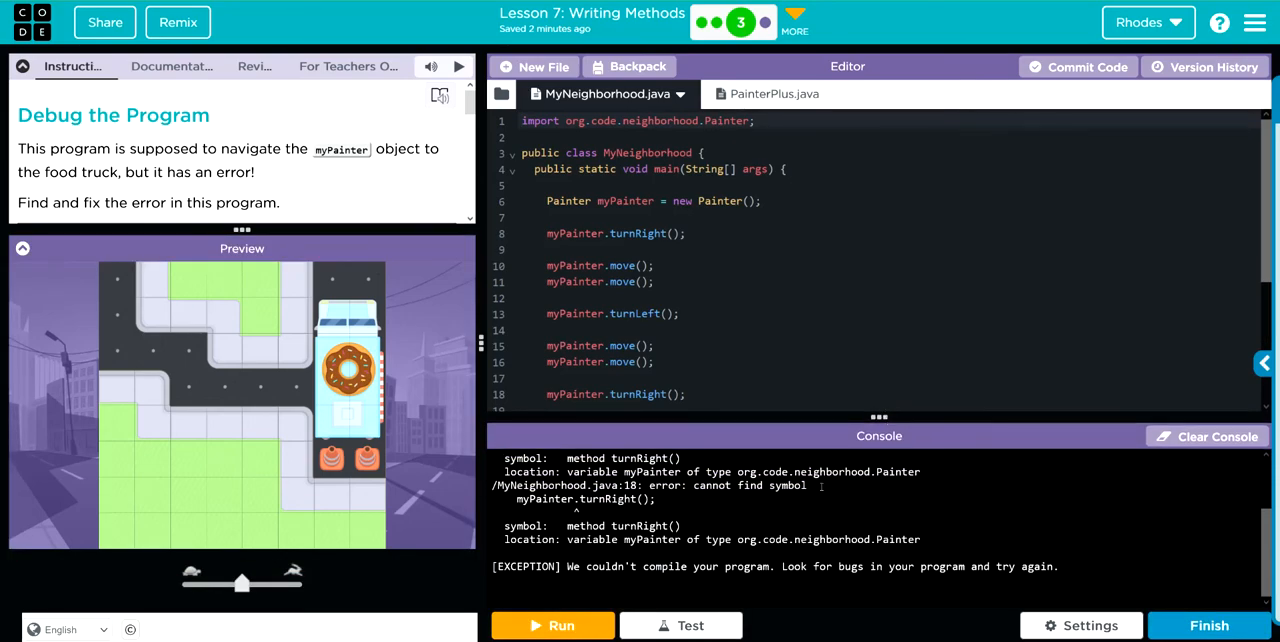
{"action": "left_click", "coordinate": [552, 625]}
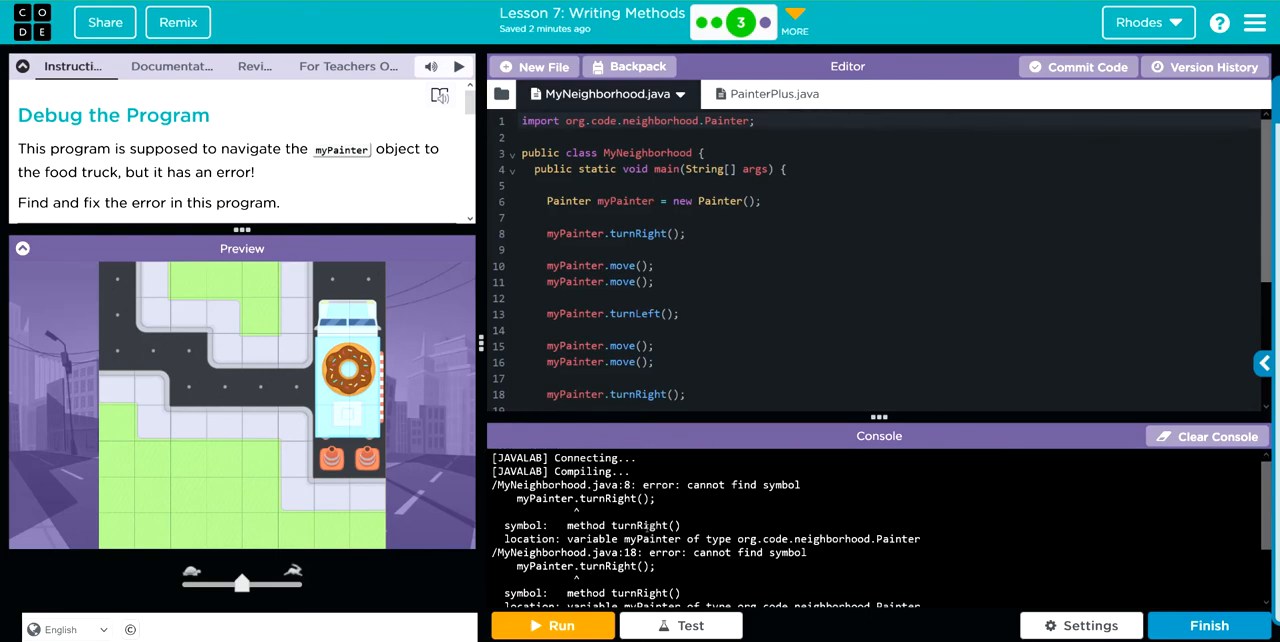
{"action": "scroll", "scroll_direction": "down", "scroll_amount": 3}
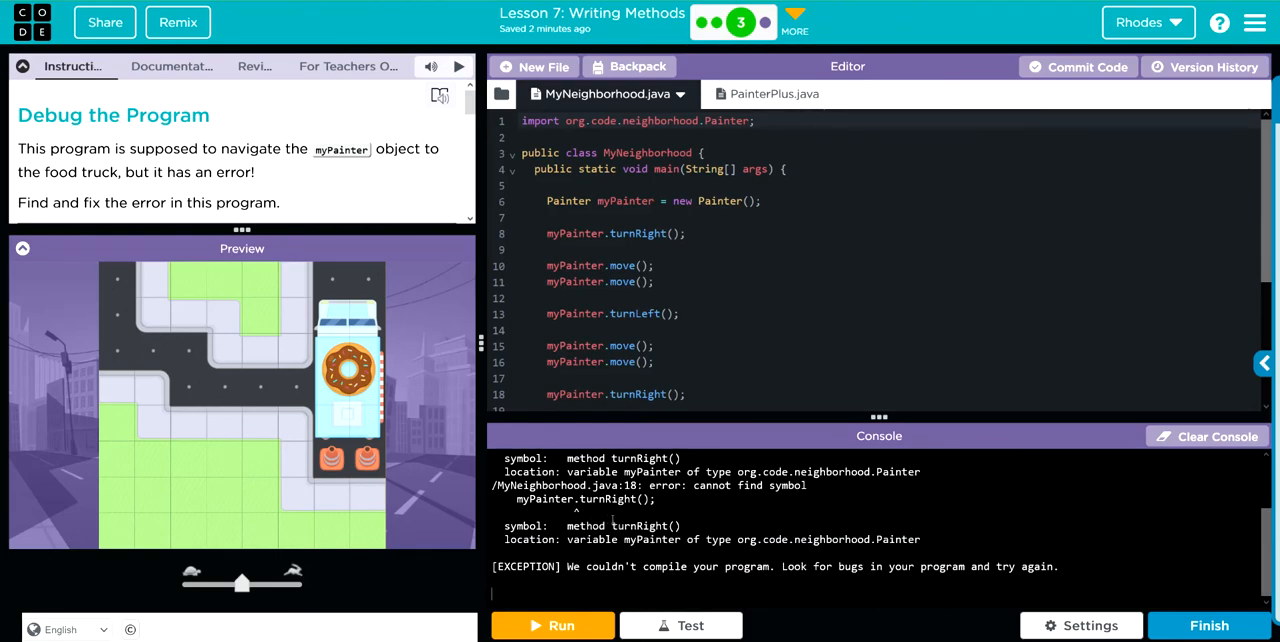
{"action": "left_click", "coordinate": [552, 625]}
{"action": "type", "text": "Plus"}
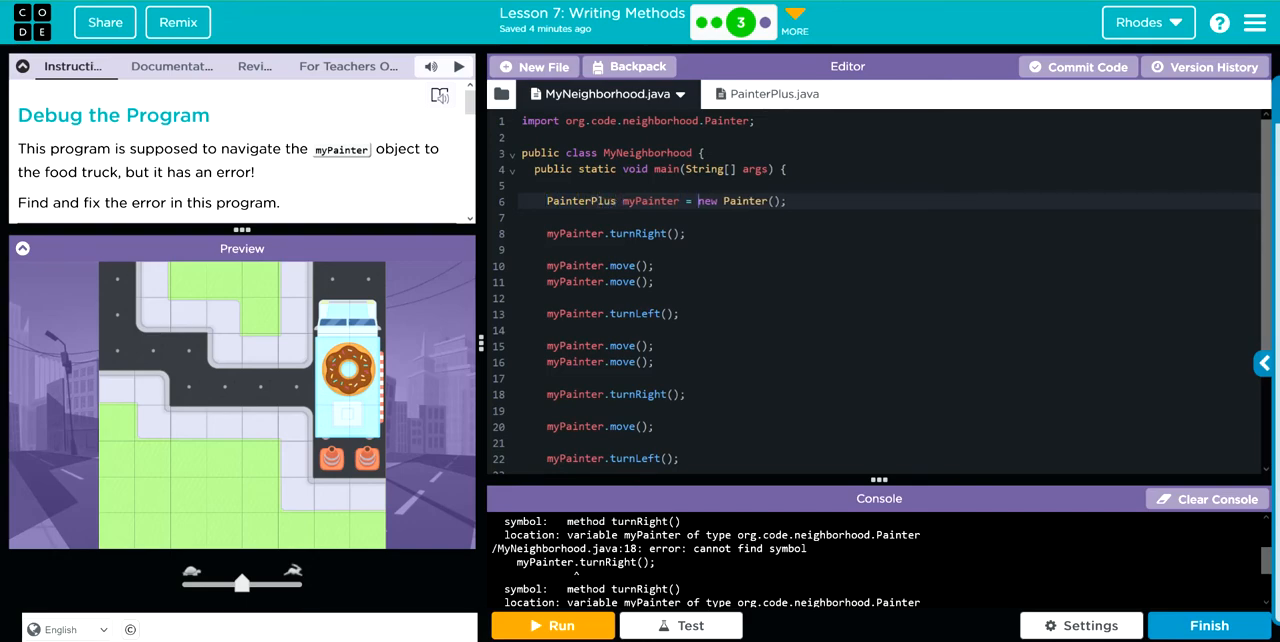
Make line 6 read PainterPlus myPainter = new PainterPlus(), cross-checking PainterPlus.java
{"action": "left_click", "coordinate": [778, 201]}
{"action": "type", "text": "Plus"}
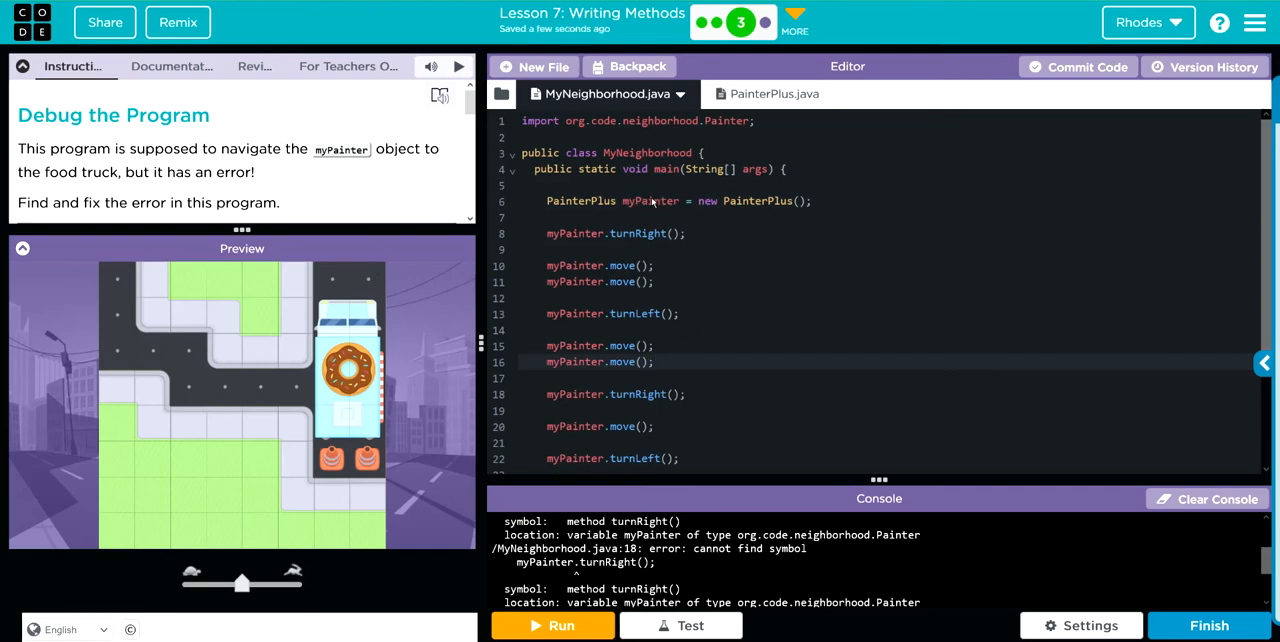
{"action": "left_click", "coordinate": [773, 93]}
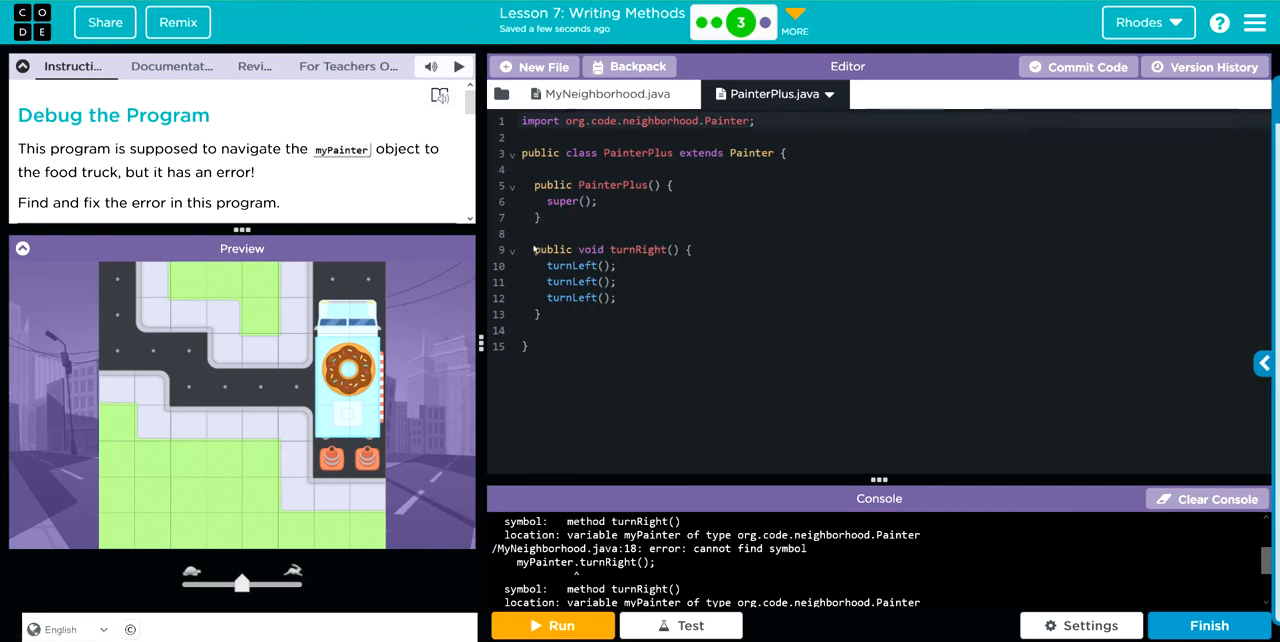
{"action": "left_click", "coordinate": [604, 93]}
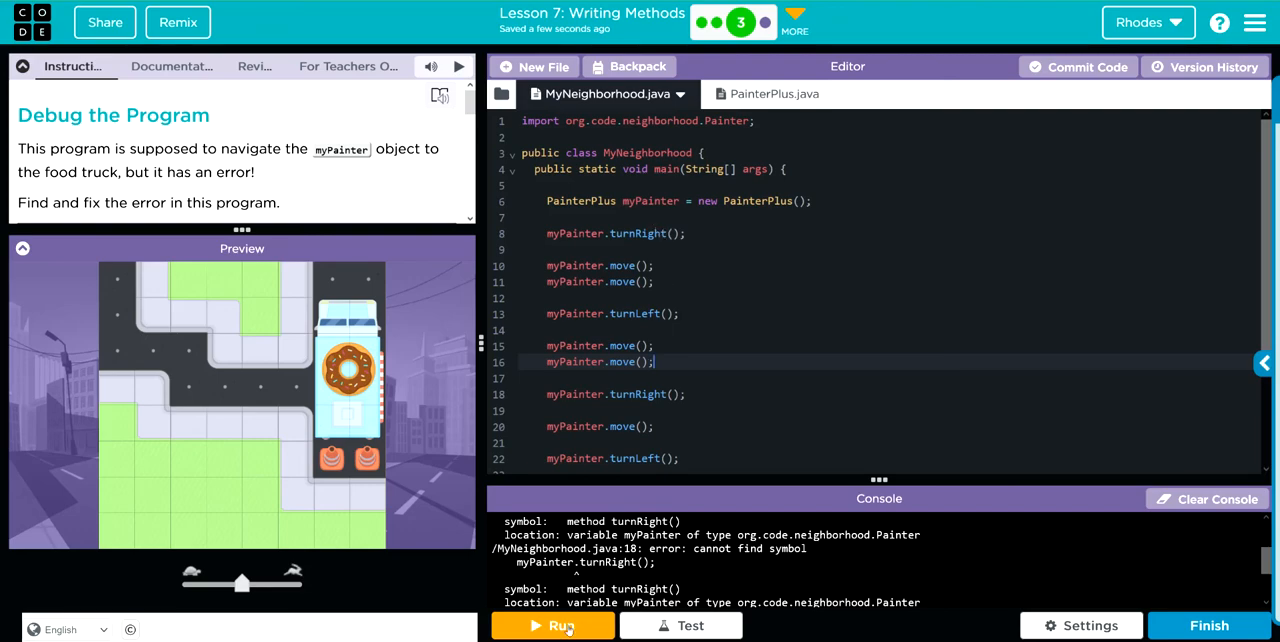
Run the corrected program and watch it compile while the painter heads toward the truck
{"action": "left_click", "coordinate": [552, 625]}
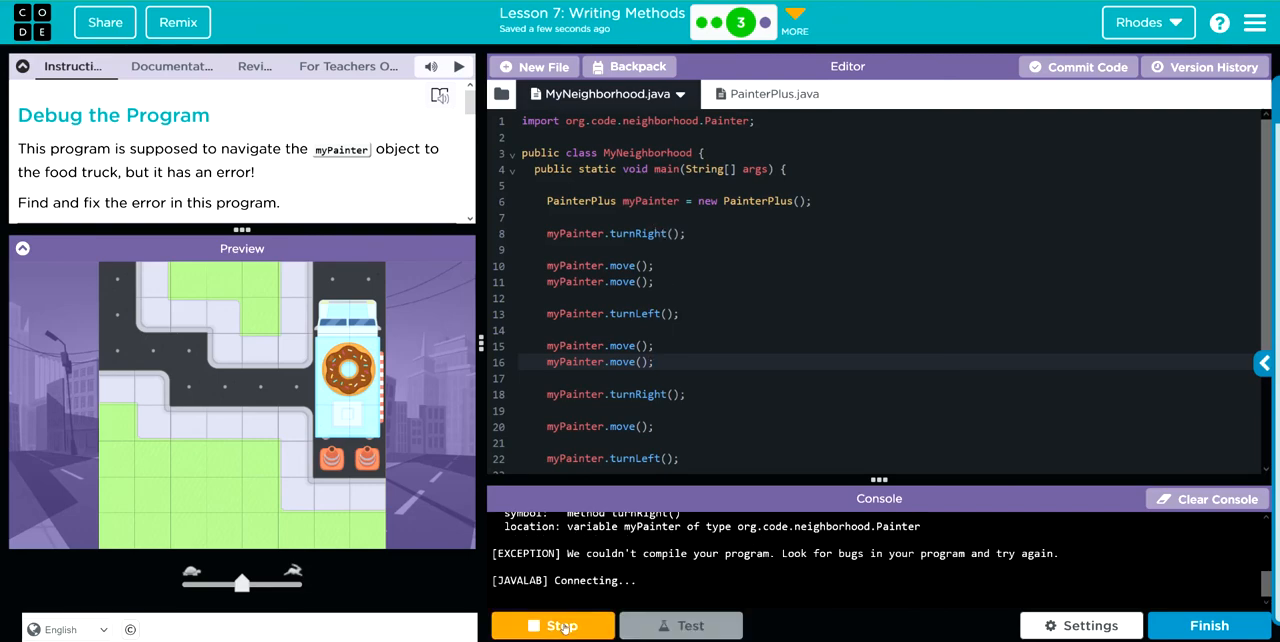
{"action": "left_click", "coordinate": [552, 625]}
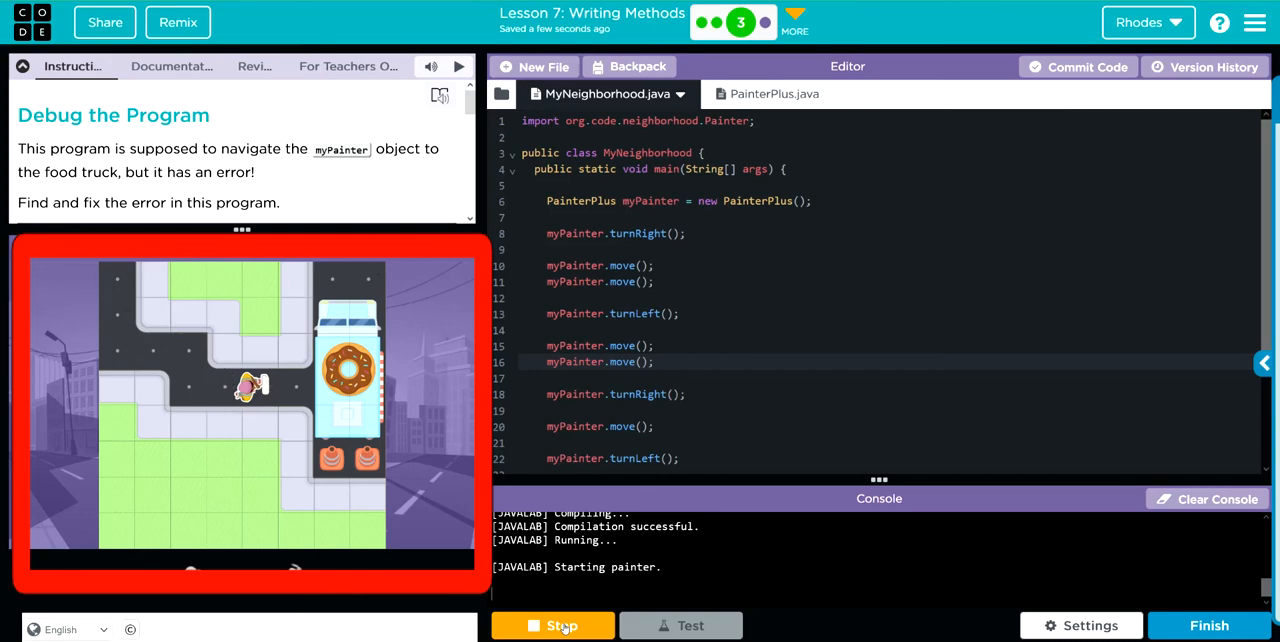
{"action": "left_click", "coordinate": [552, 625]}
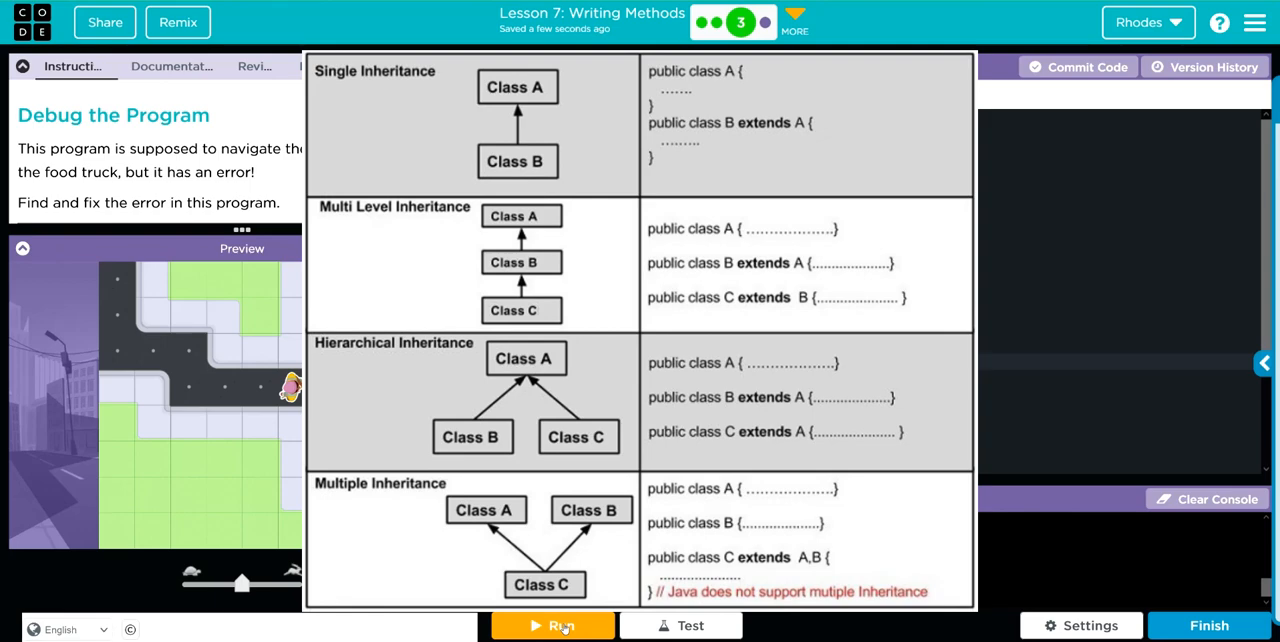
Wait for the run to finish with the painter stopped beside the donut truck
{"action": "left_click", "coordinate": [552, 625]}
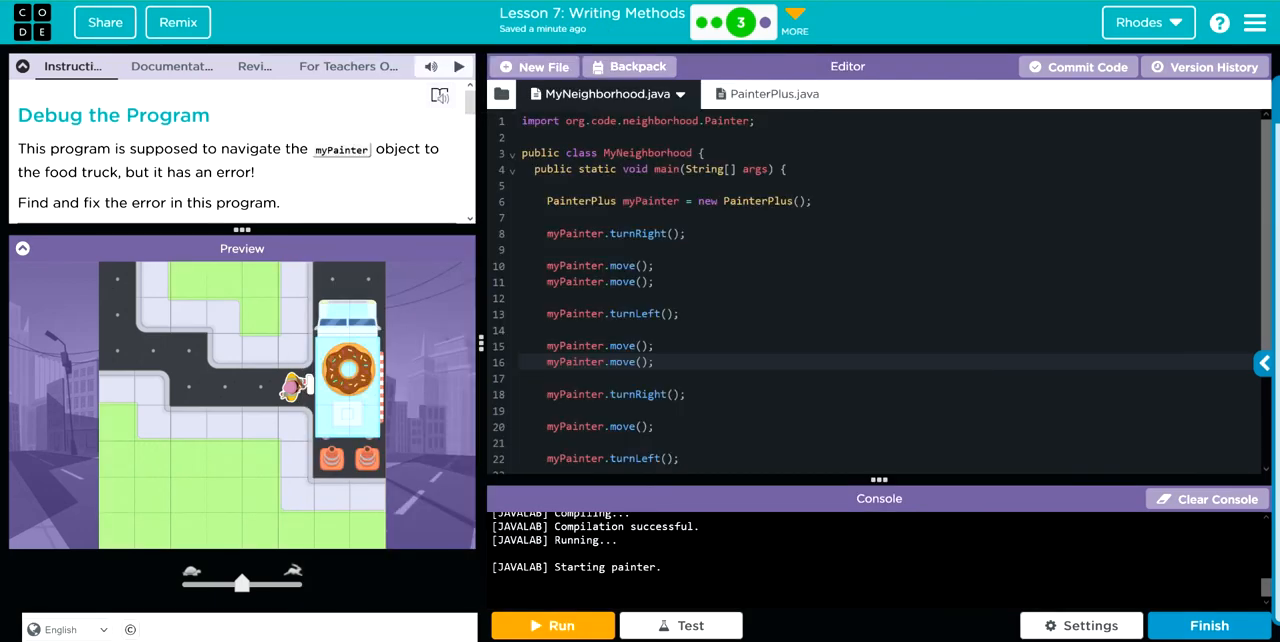